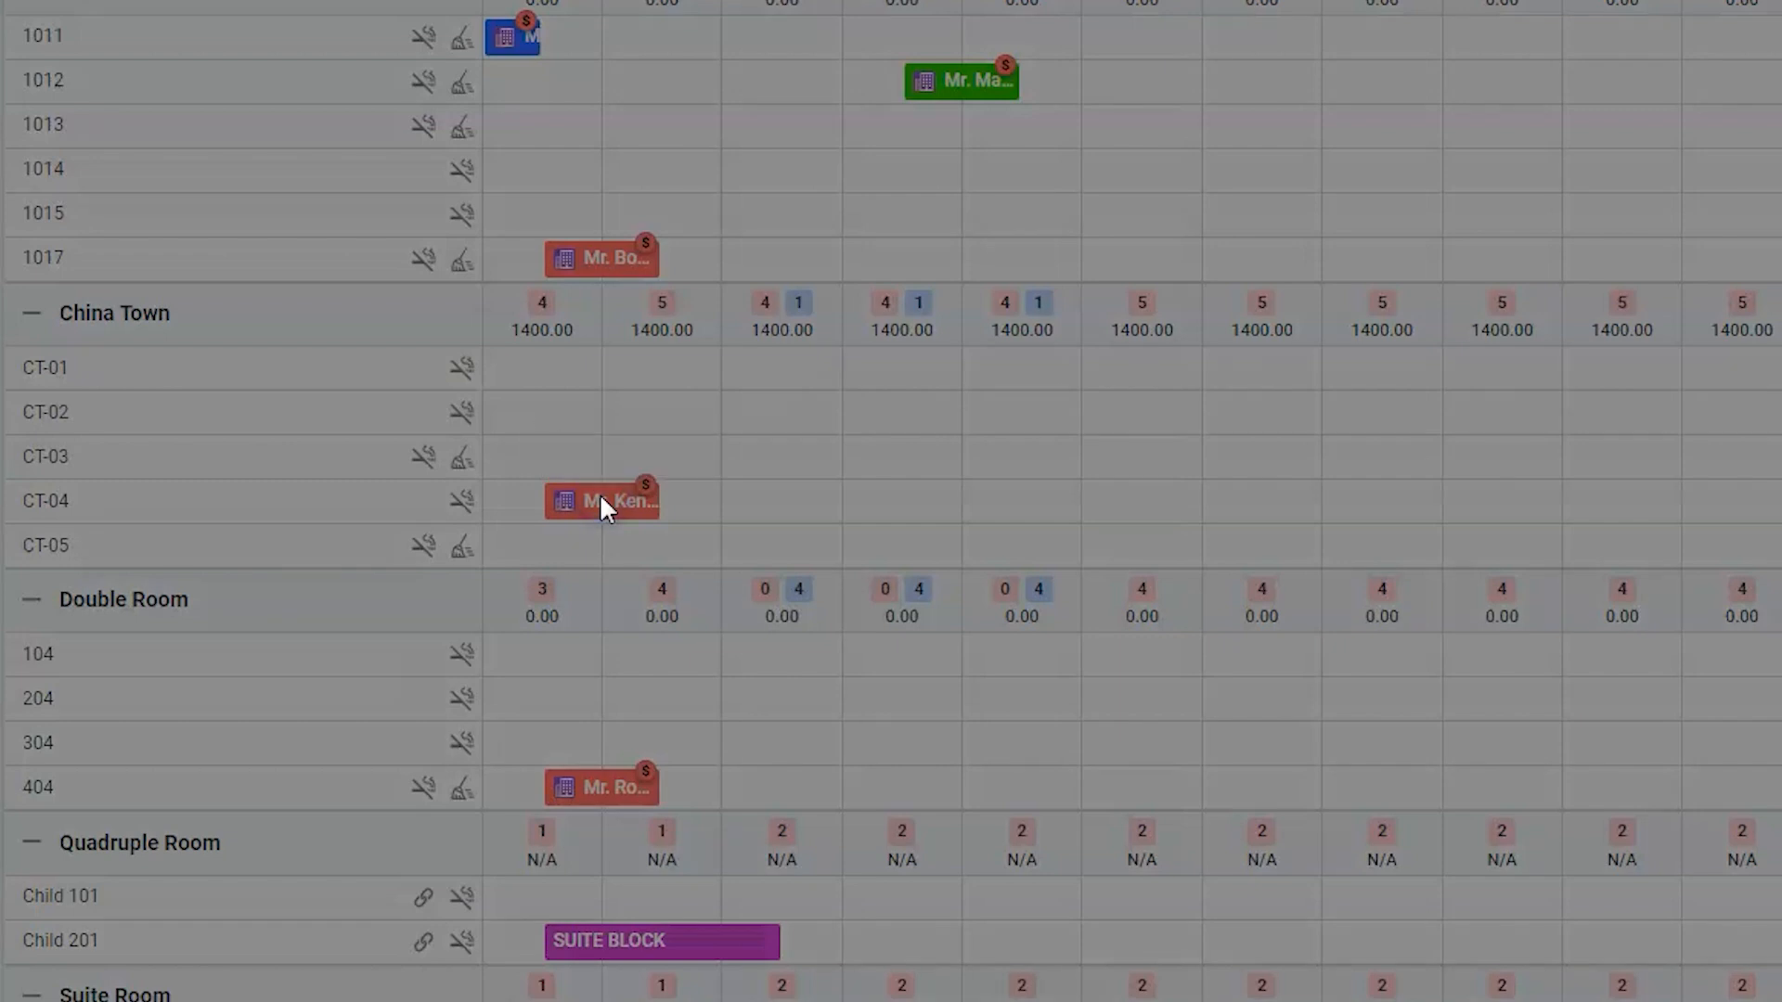
pyautogui.click(599, 499)
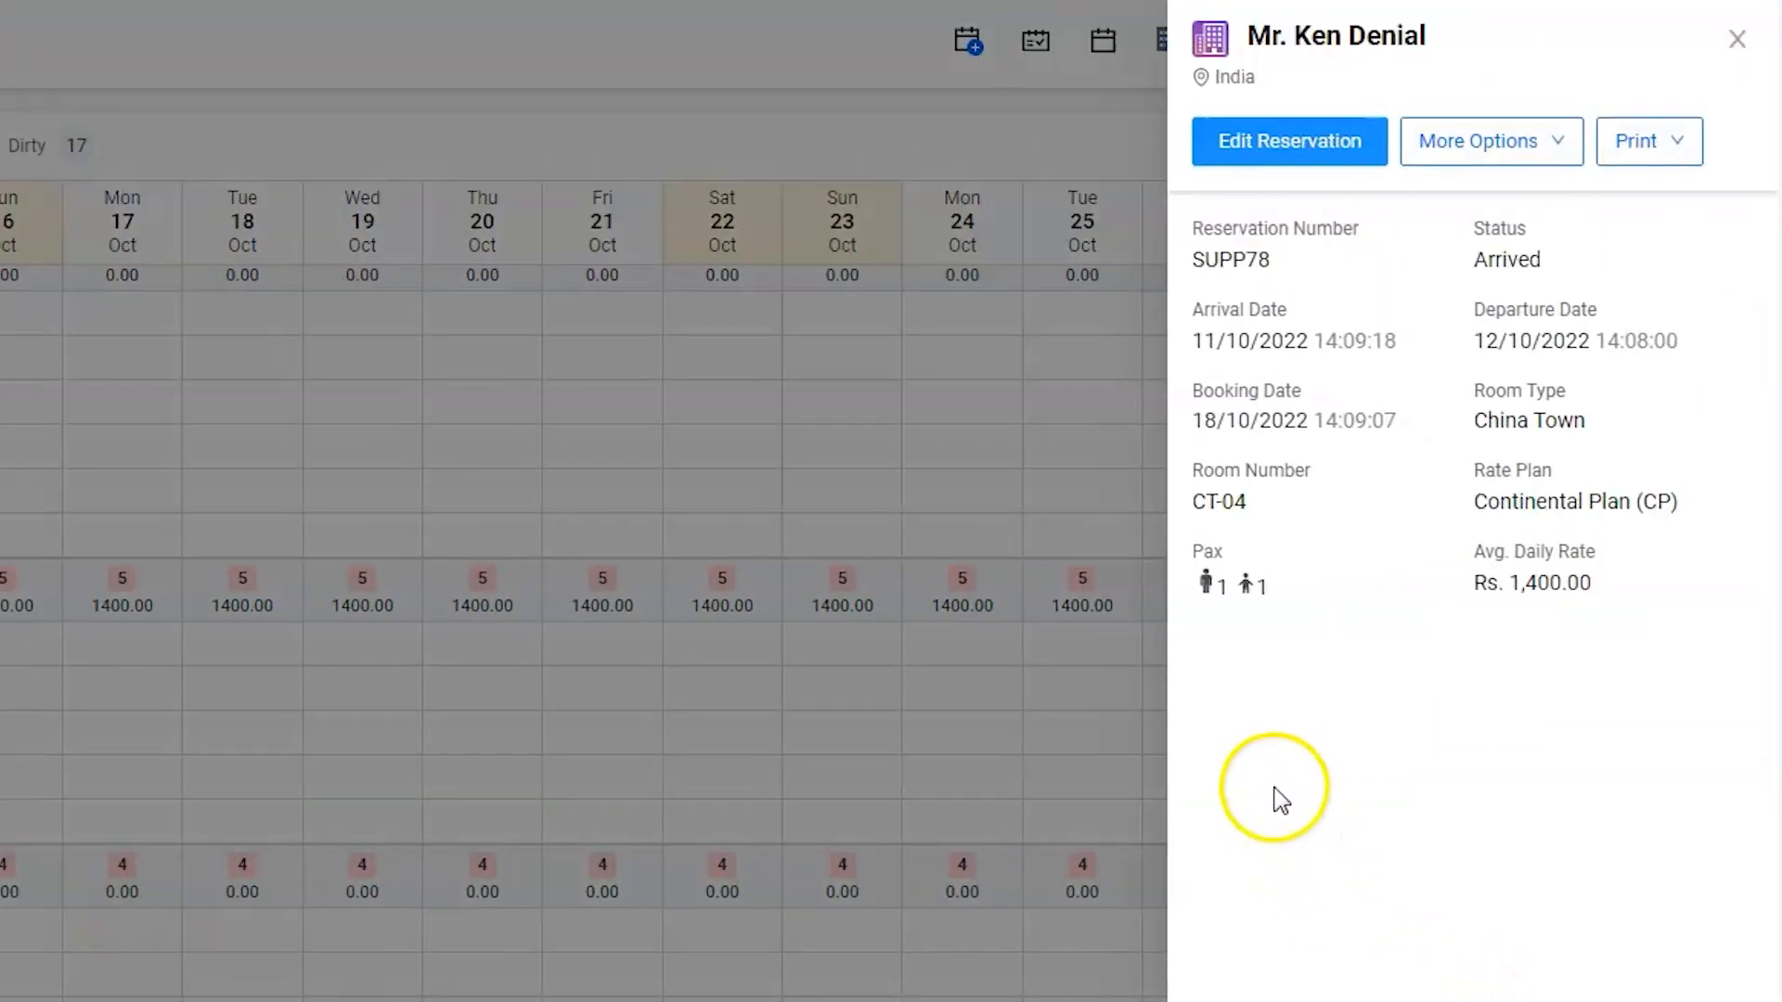
pyautogui.moveTo(1222, 614)
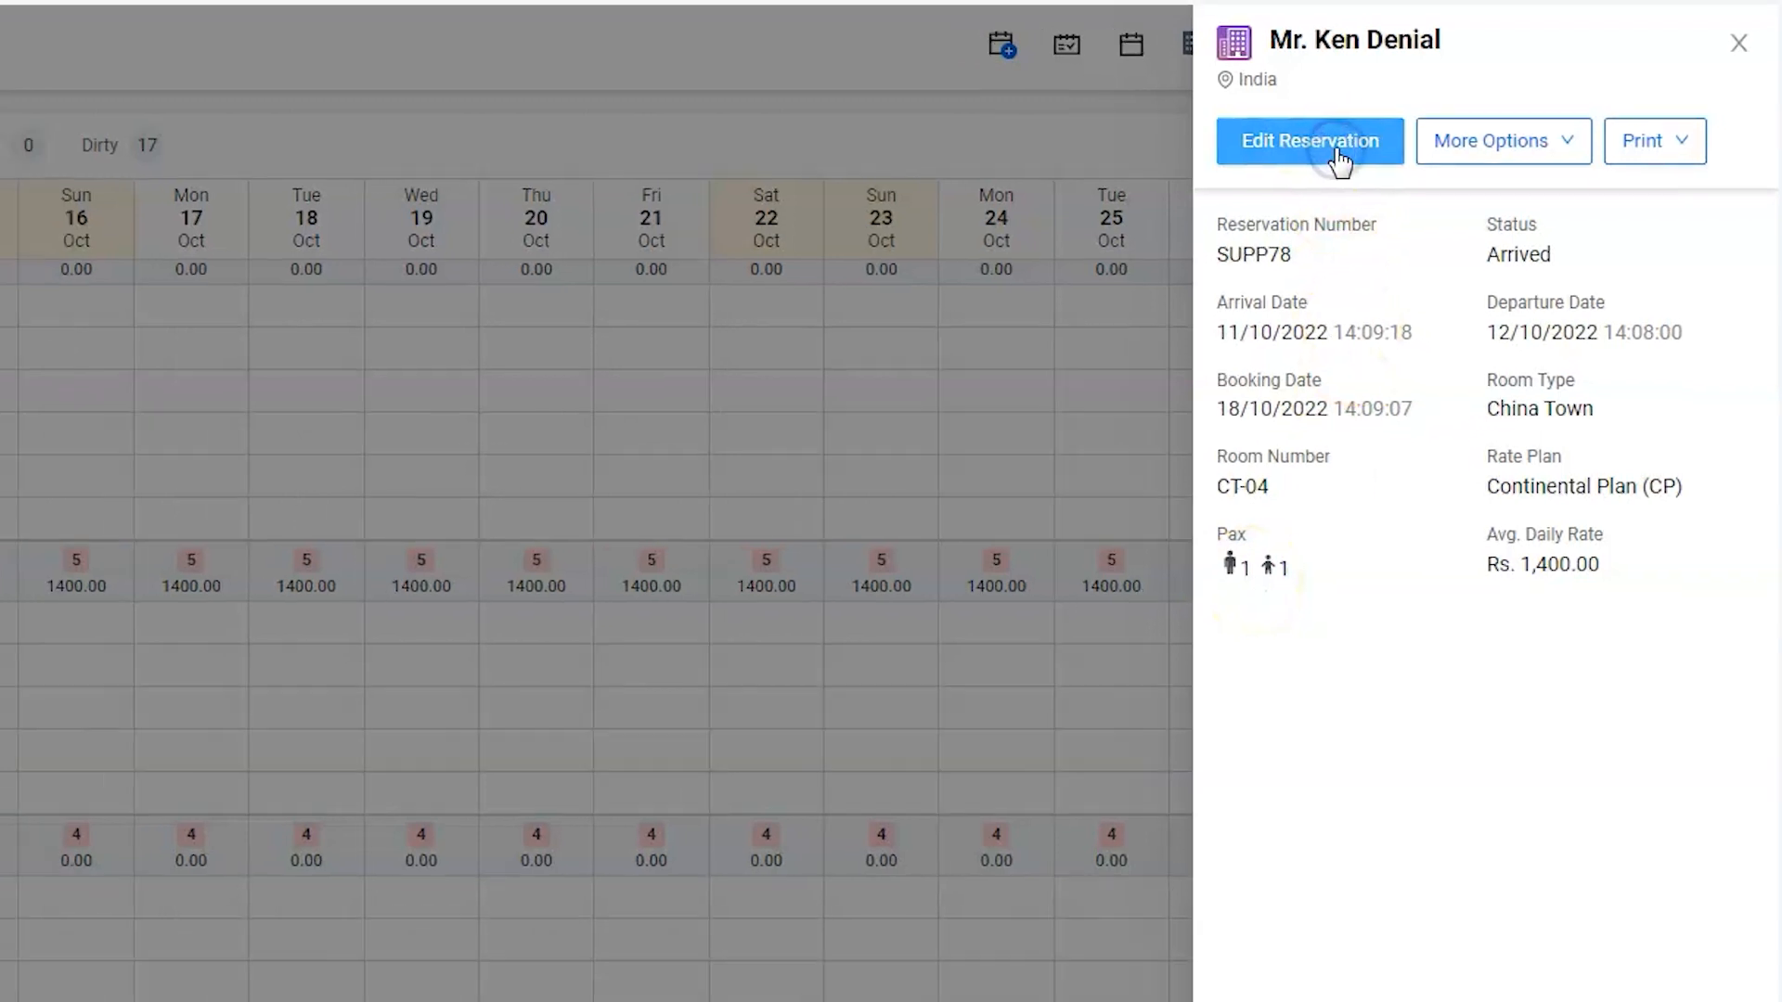
# Edit the reservation and tick the 11/10/2022 CP stay row in Room Charges.
pyautogui.click(1309, 141)
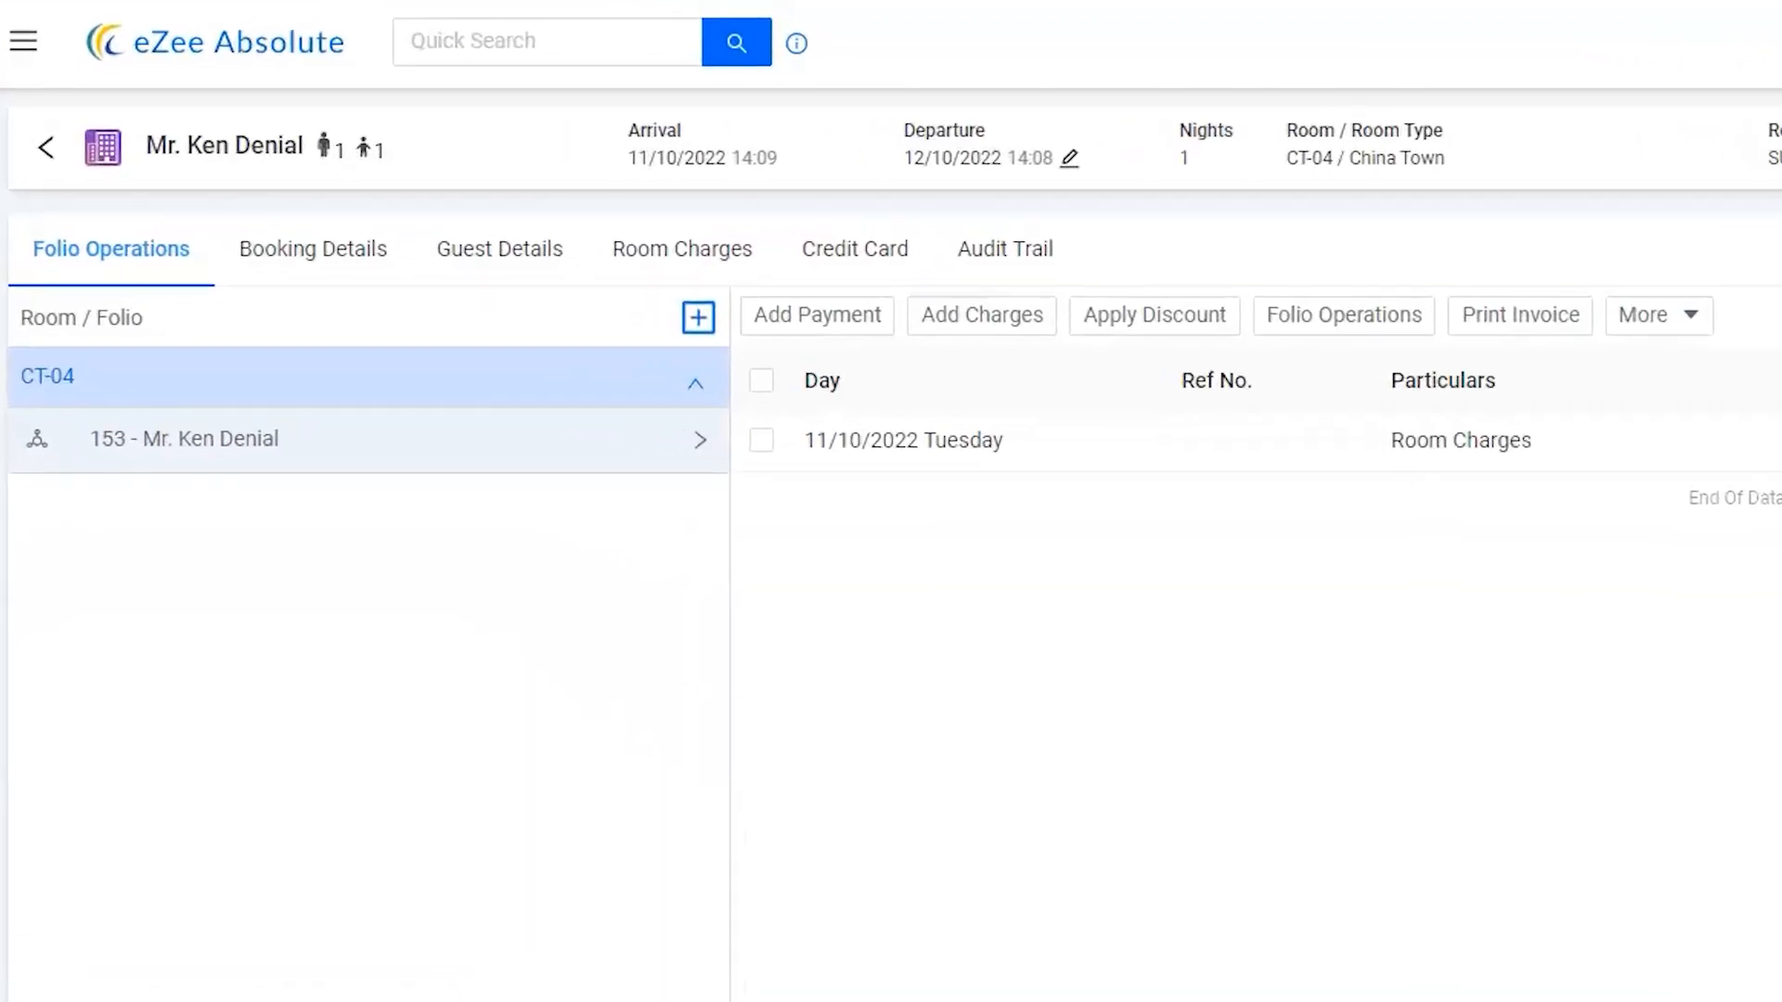
pyautogui.click(681, 247)
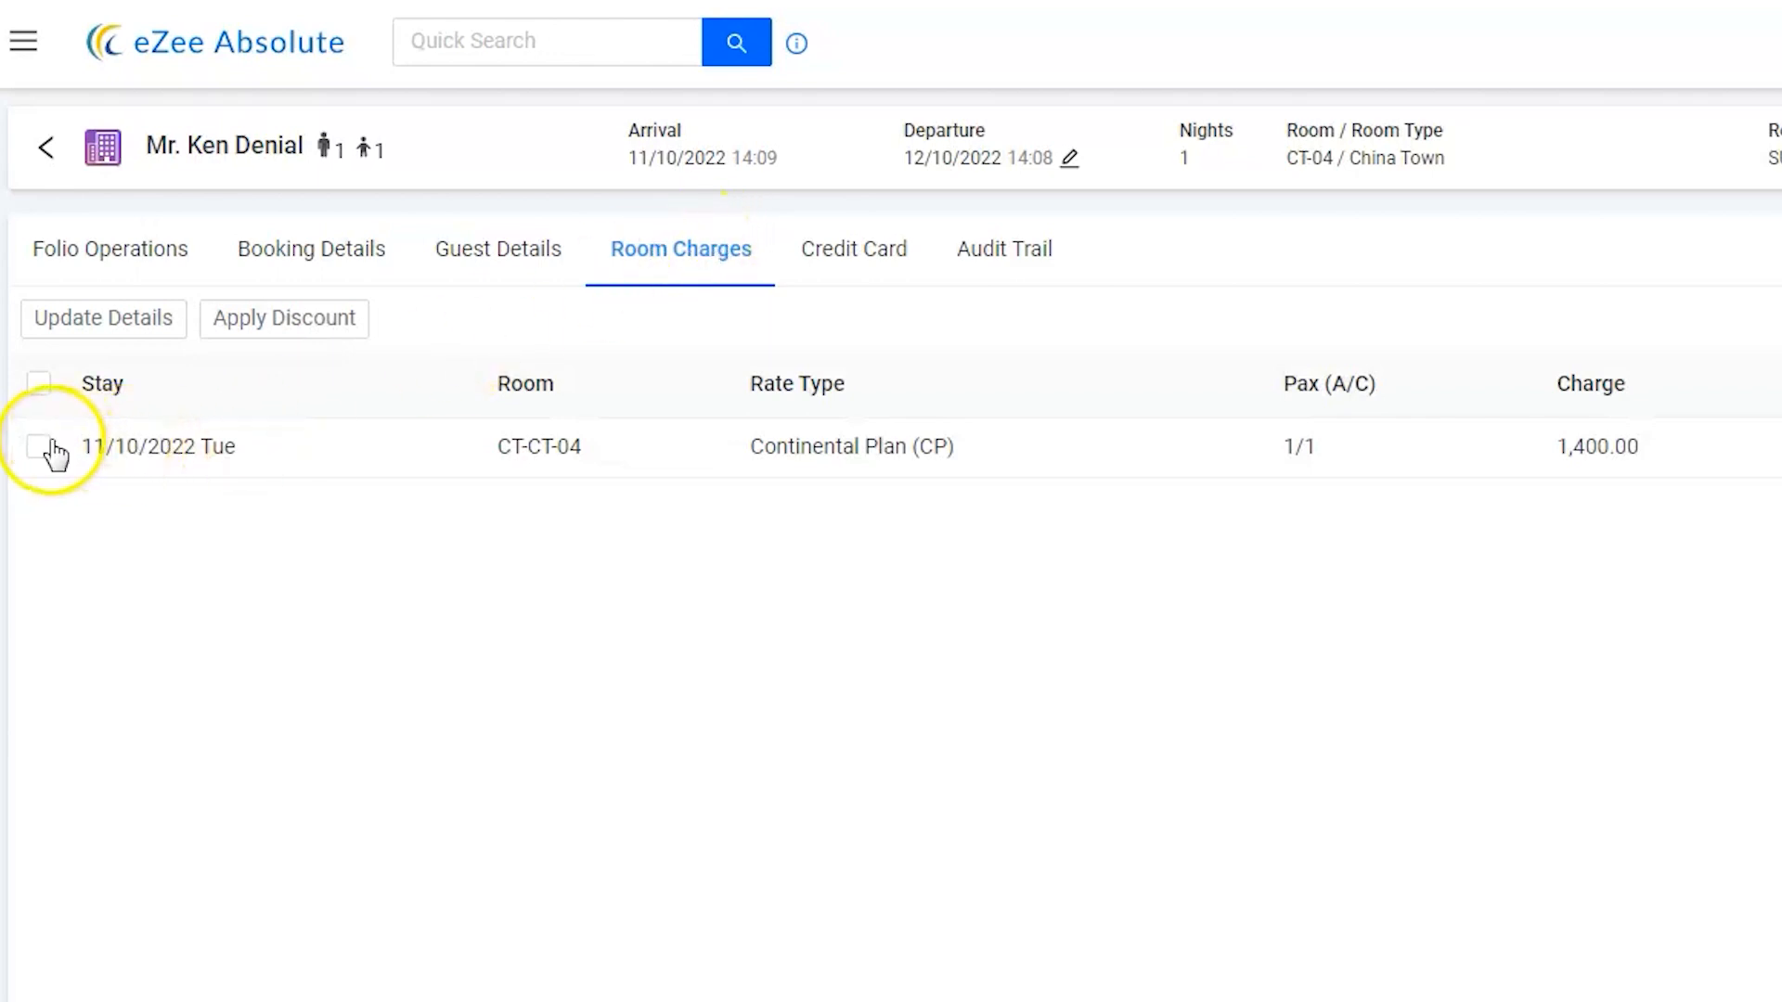
pyautogui.click(39, 446)
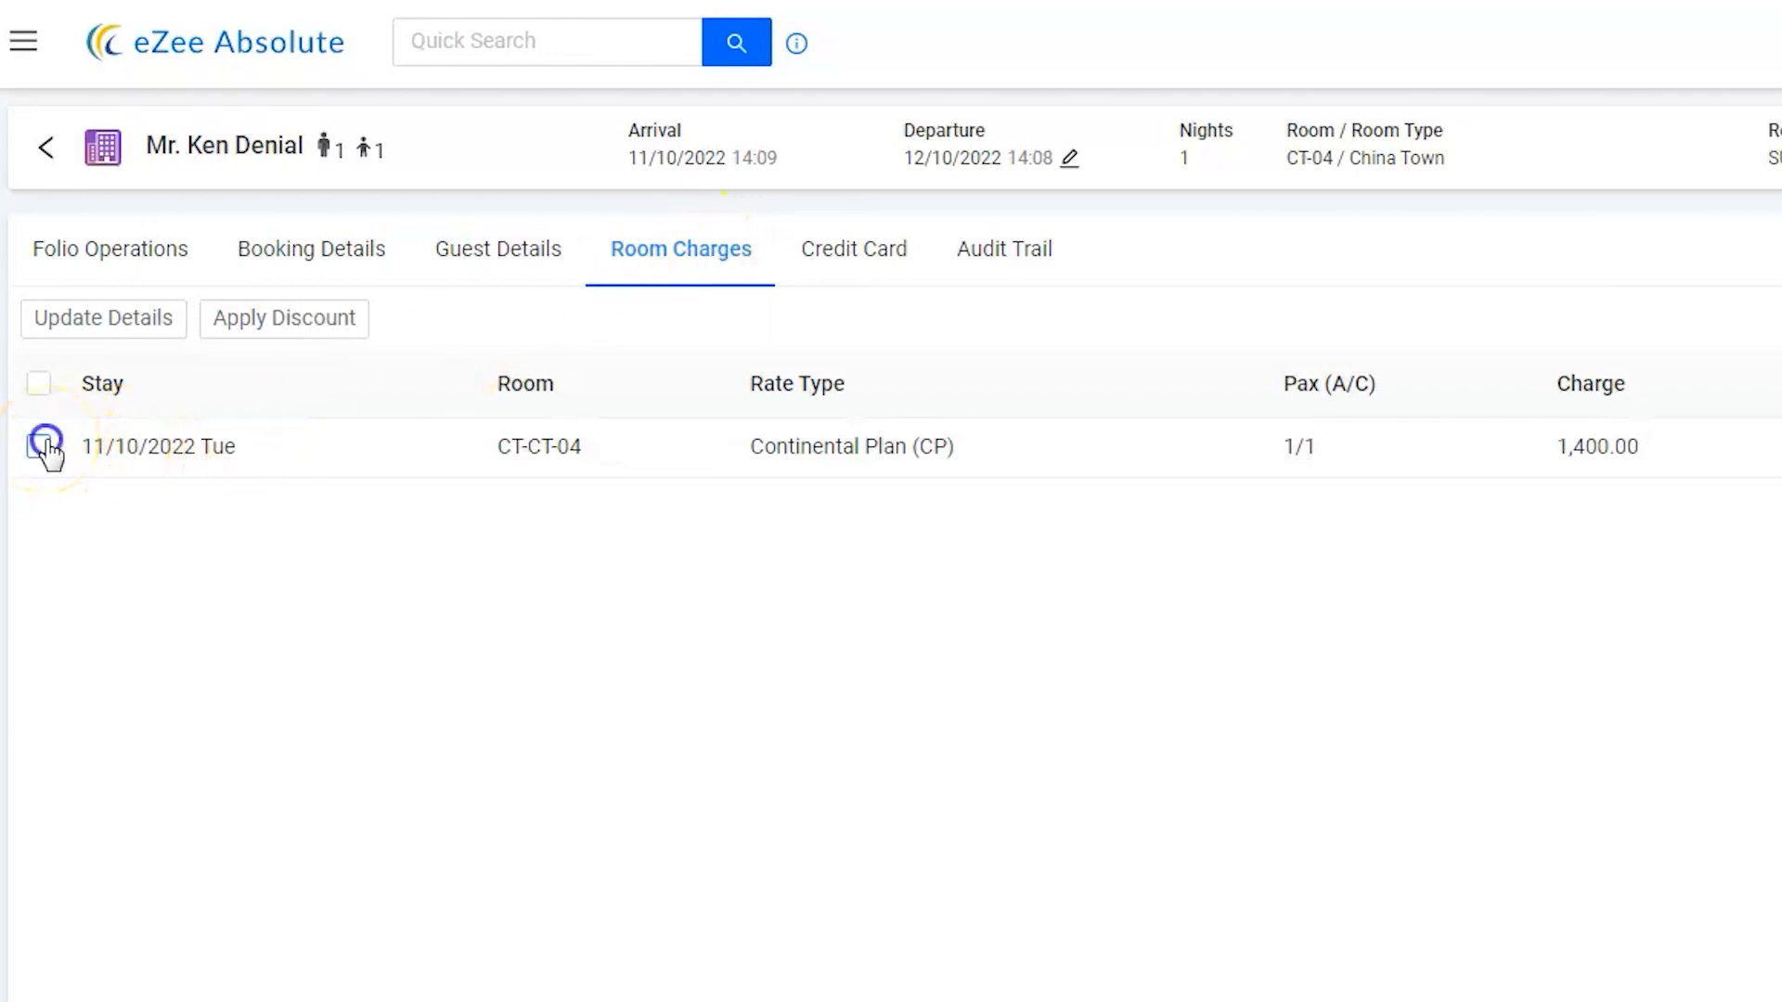
pyautogui.click(39, 444)
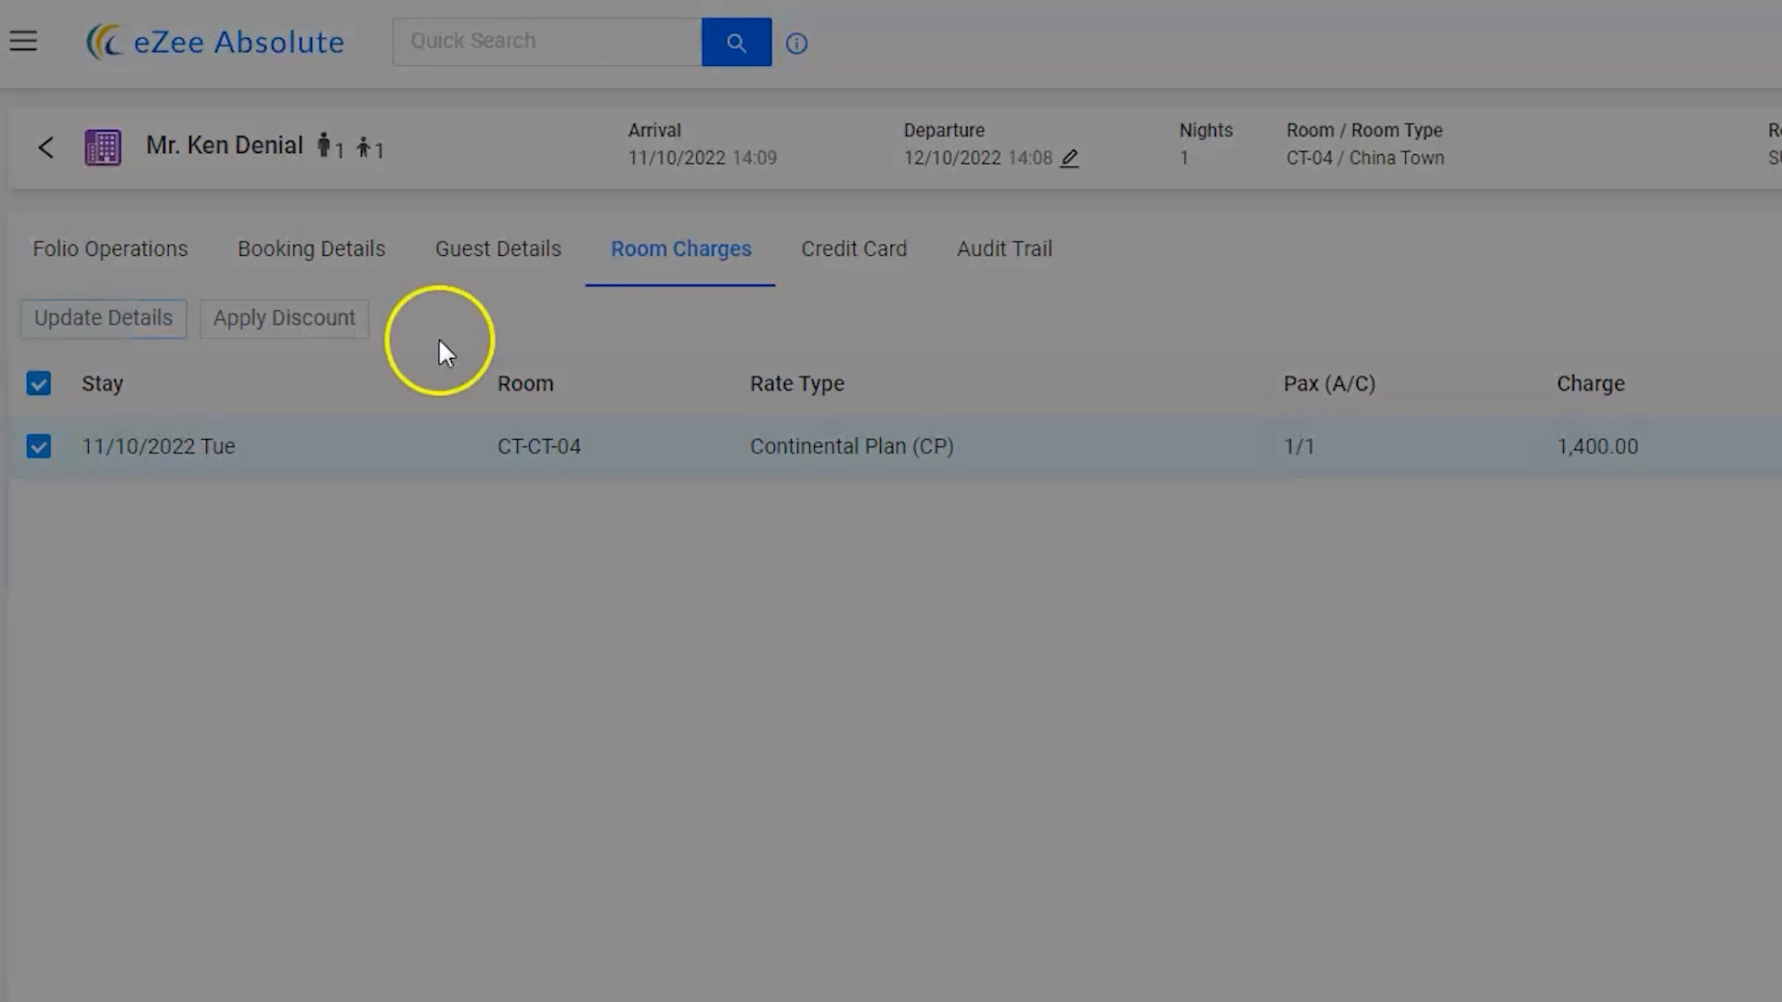
# Update the 11/10/2022 stay's Pax (A/C) to 2 adults and apply it.
pyautogui.click(104, 318)
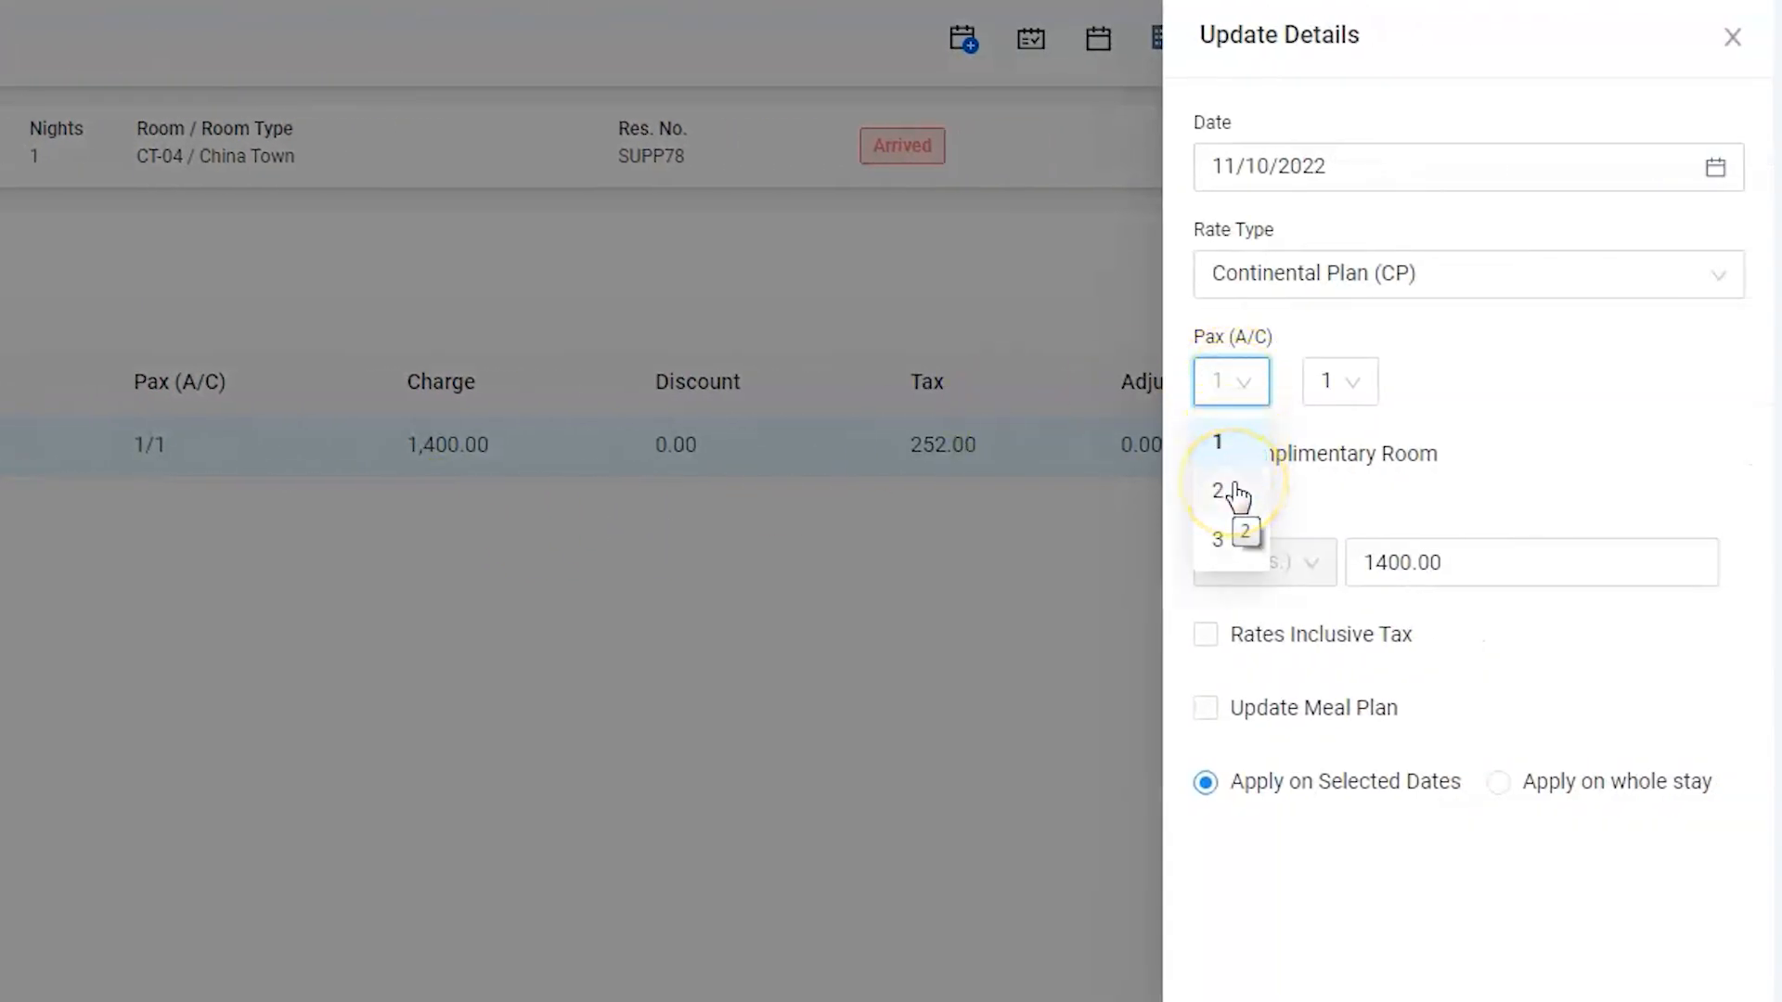
pyautogui.click(1218, 490)
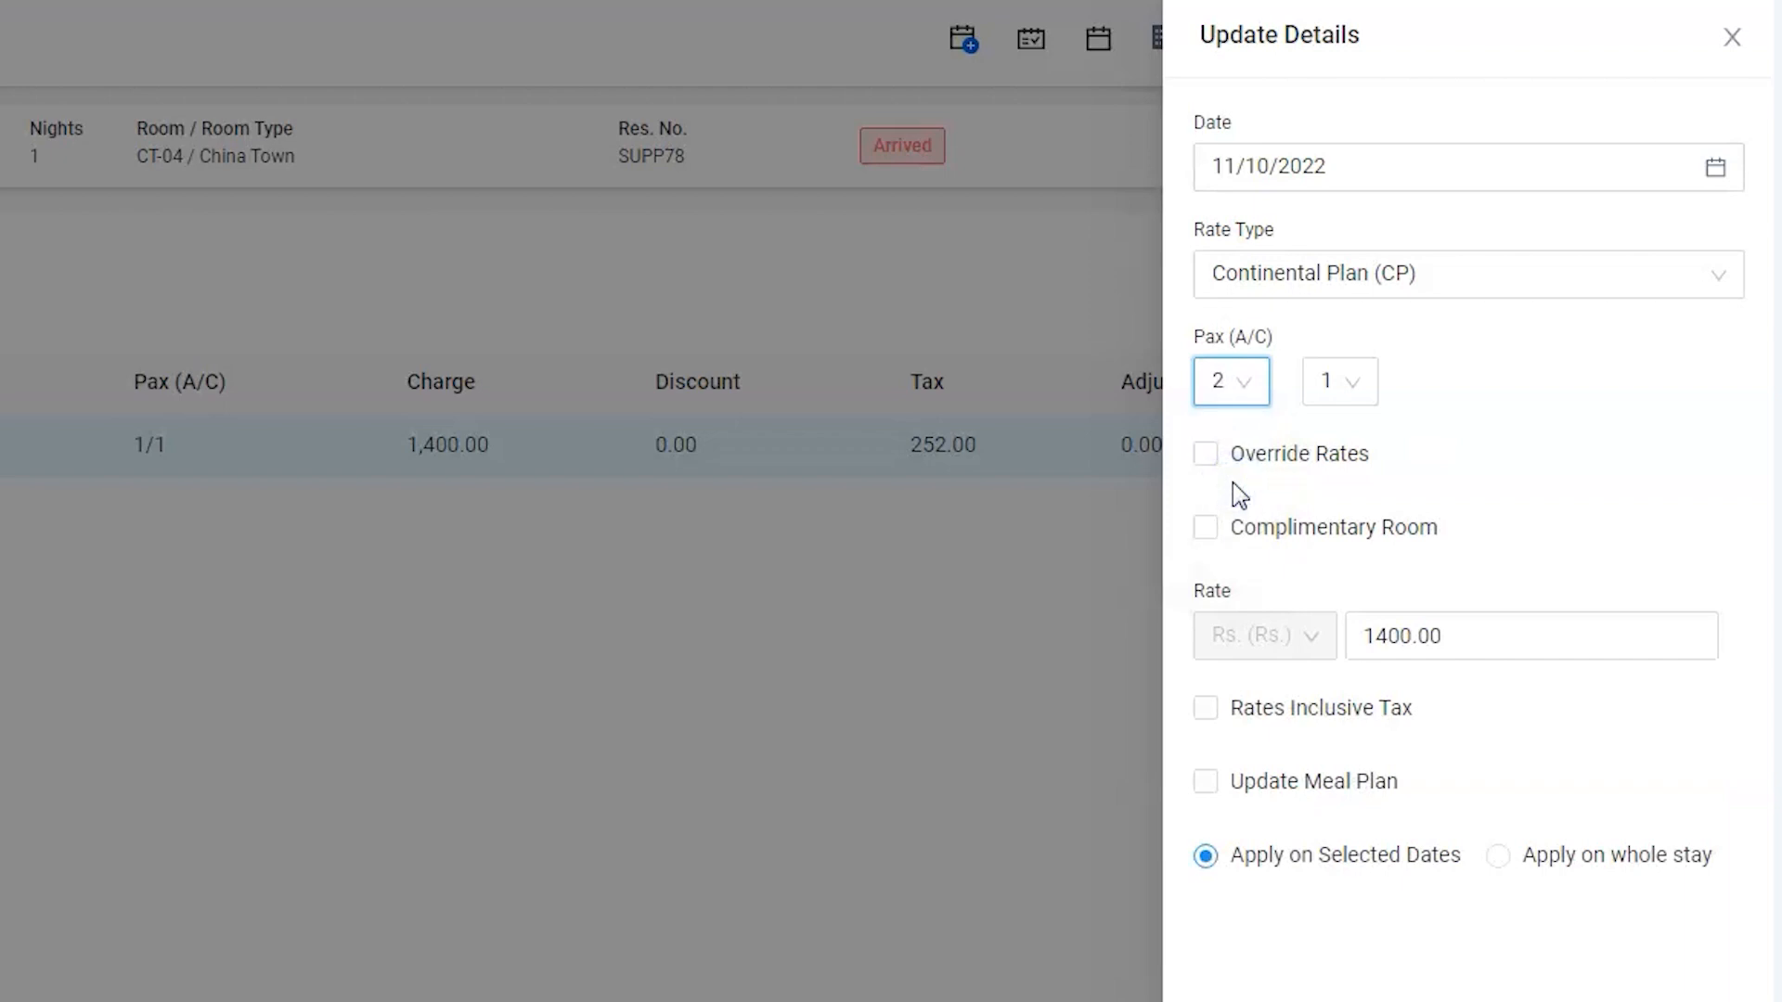
pyautogui.scroll(-3)
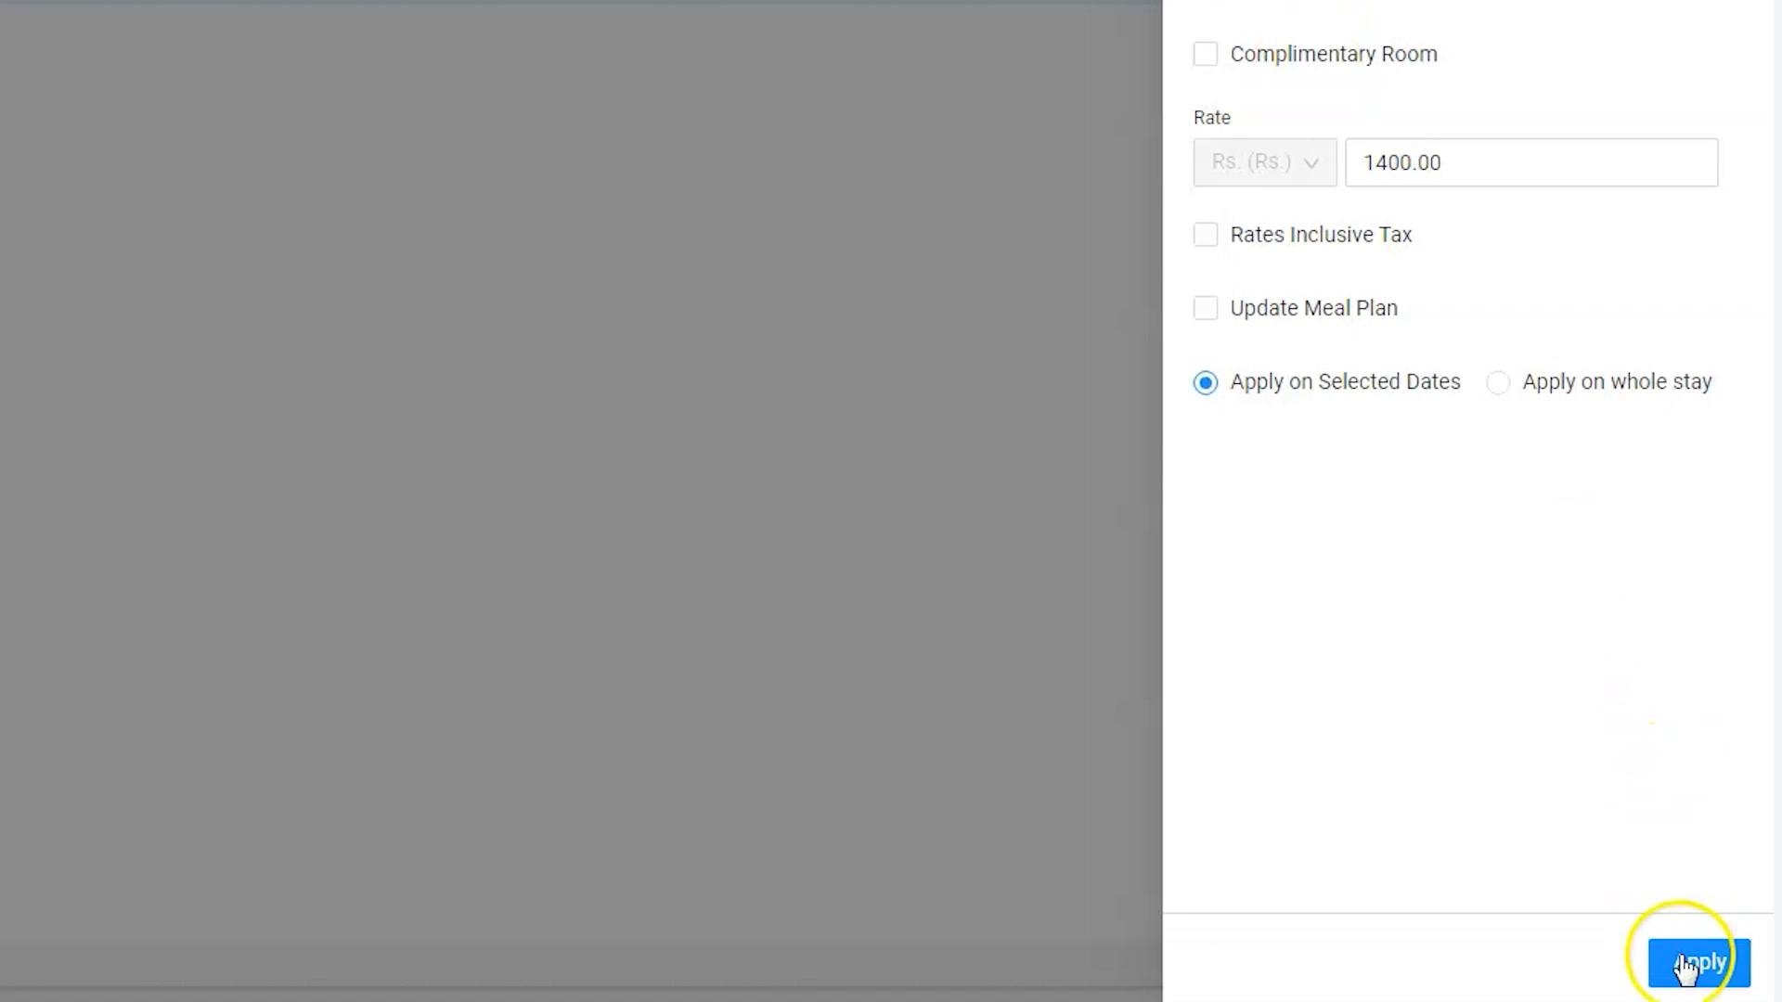
pyautogui.click(1695, 960)
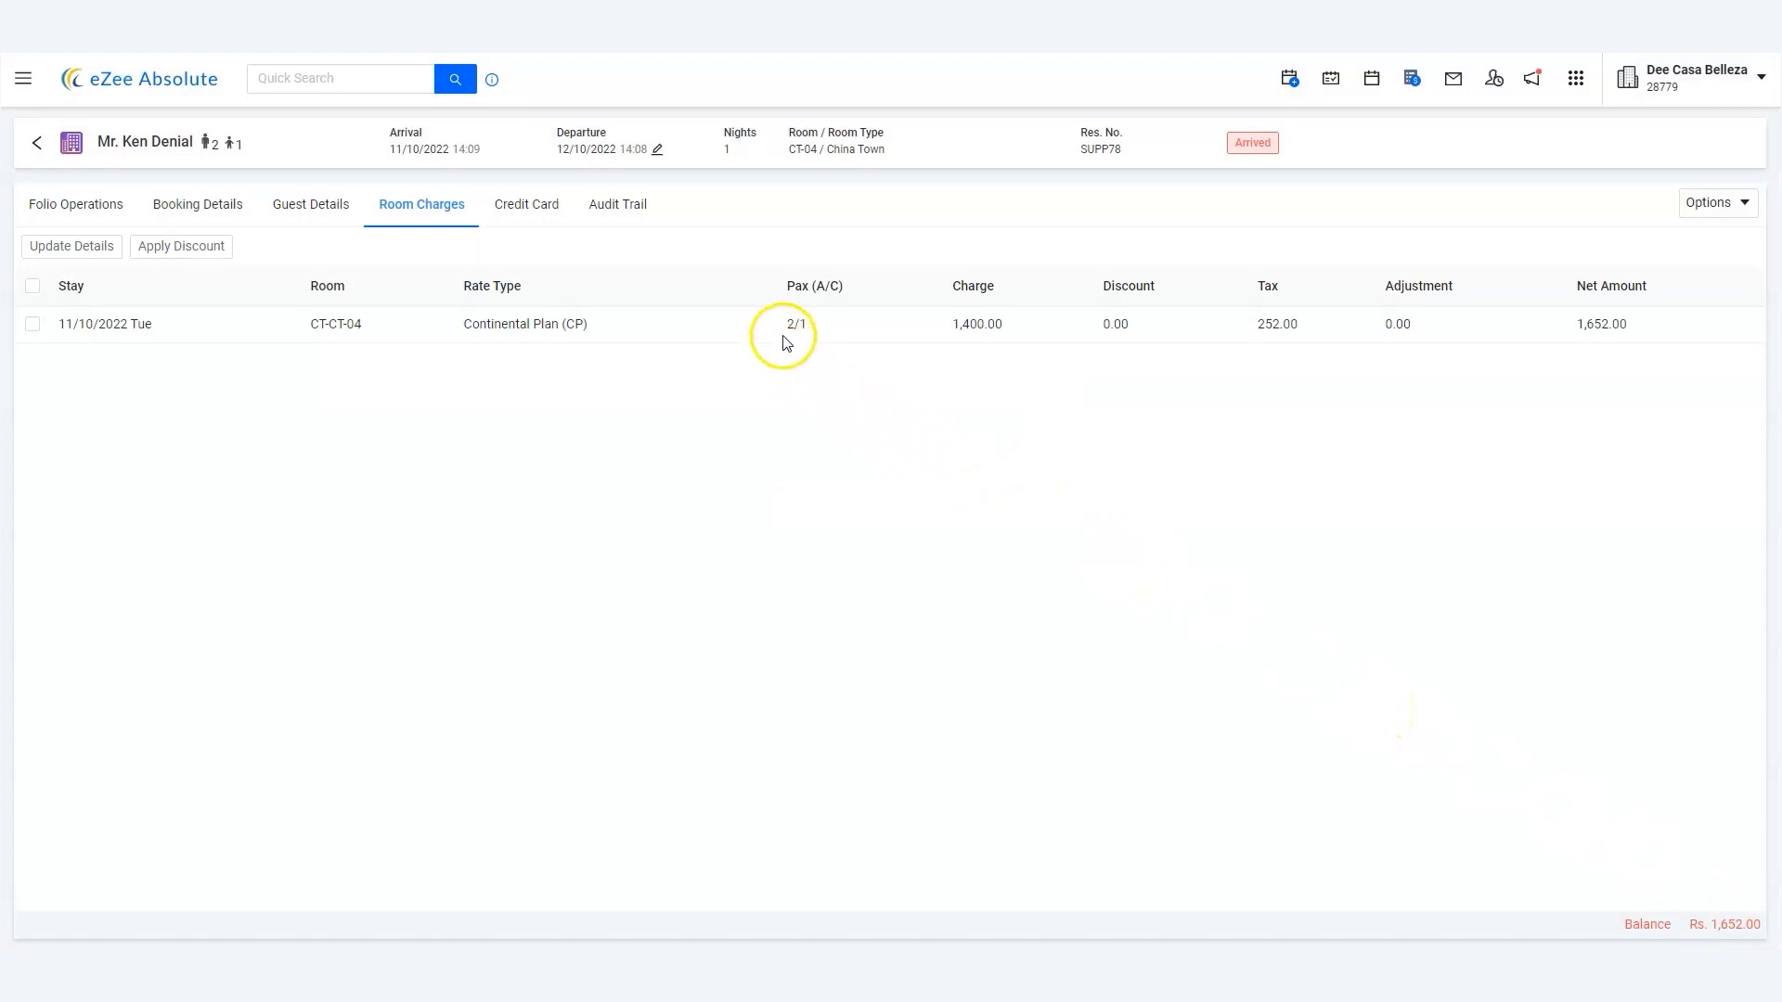
pyautogui.click(795, 323)
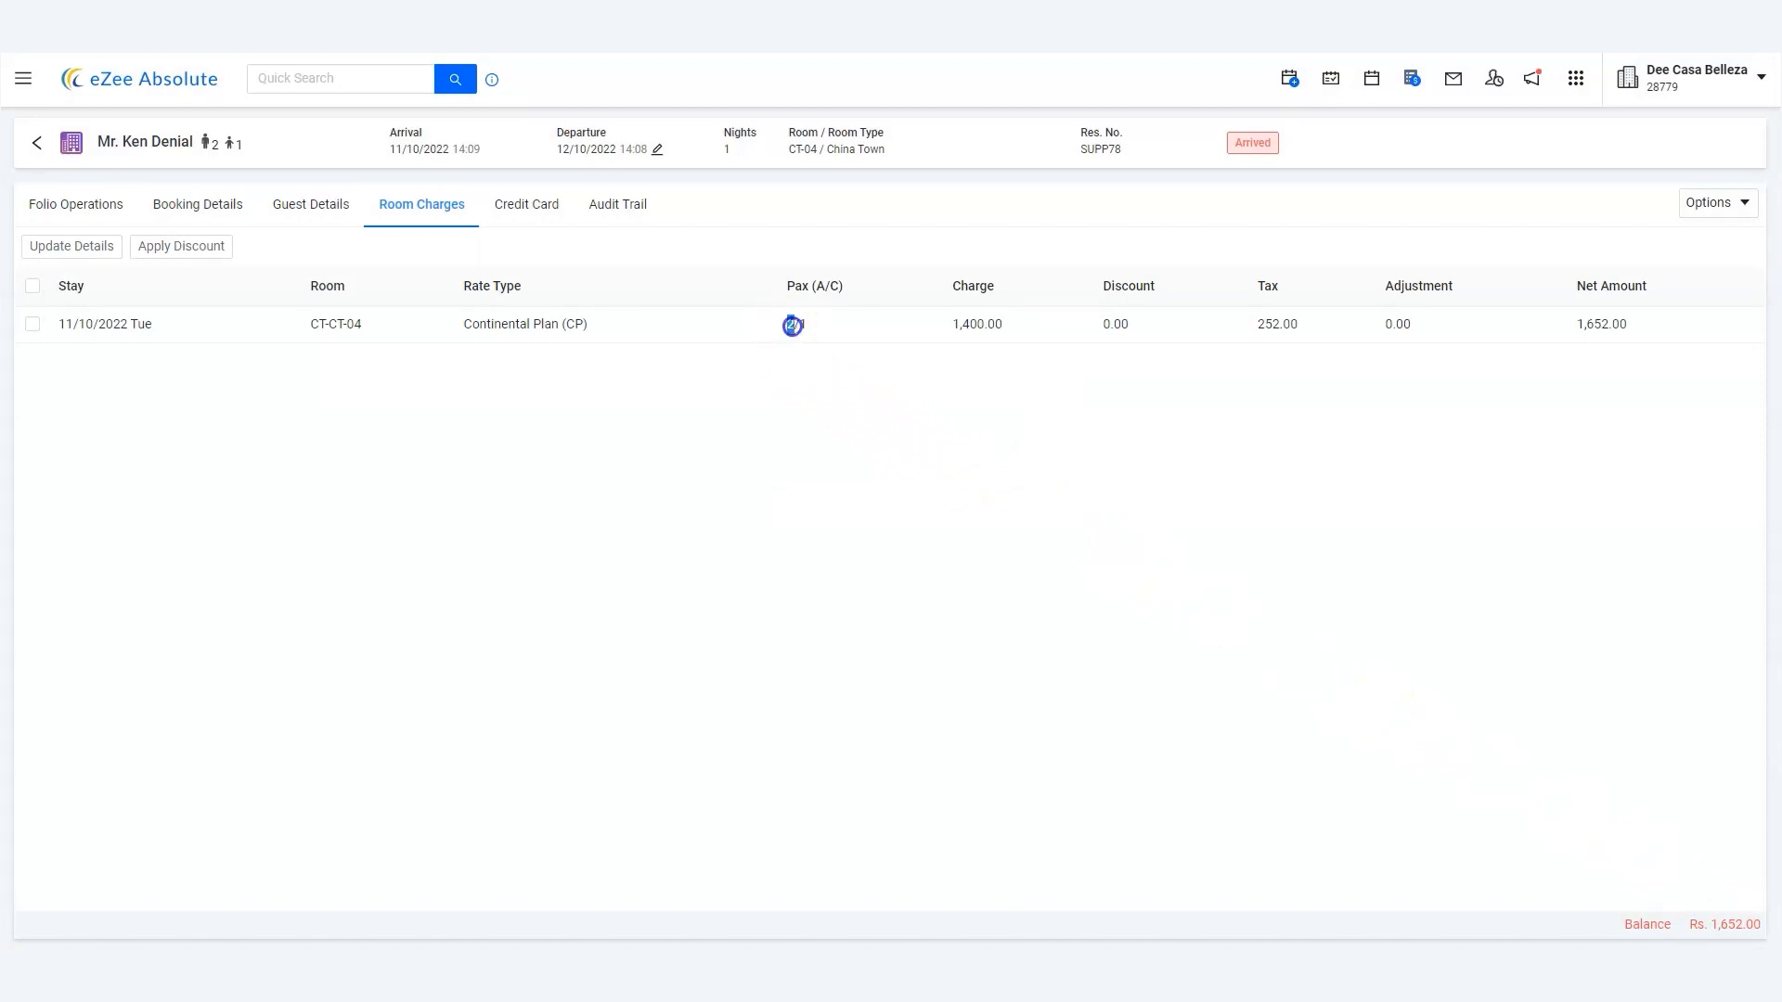